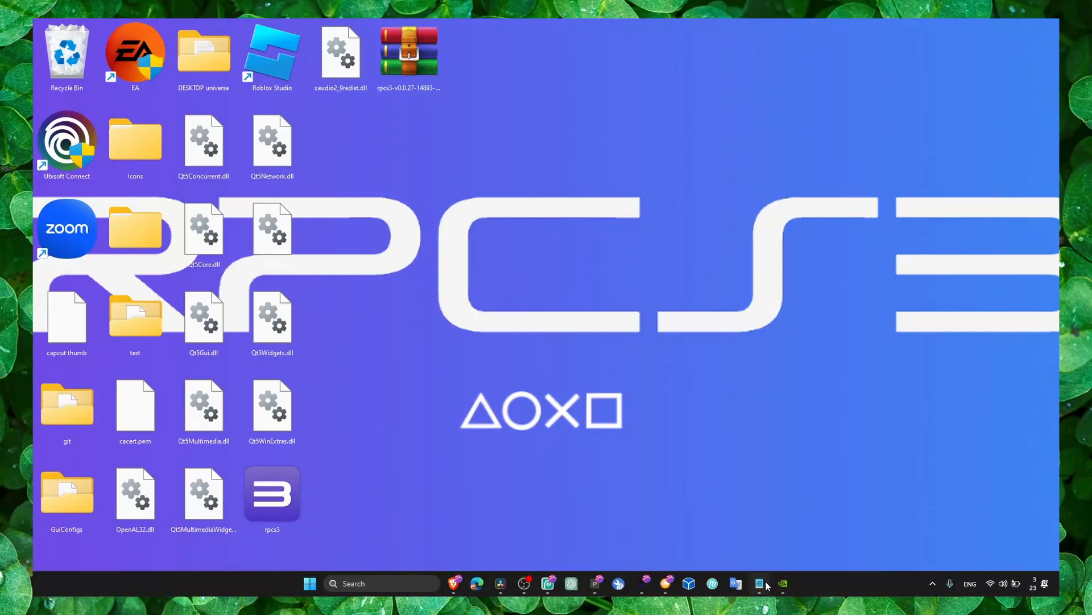
- Search Start for "per" so "Adjust the appearance and performance of Windows" is the best match
click(759, 583)
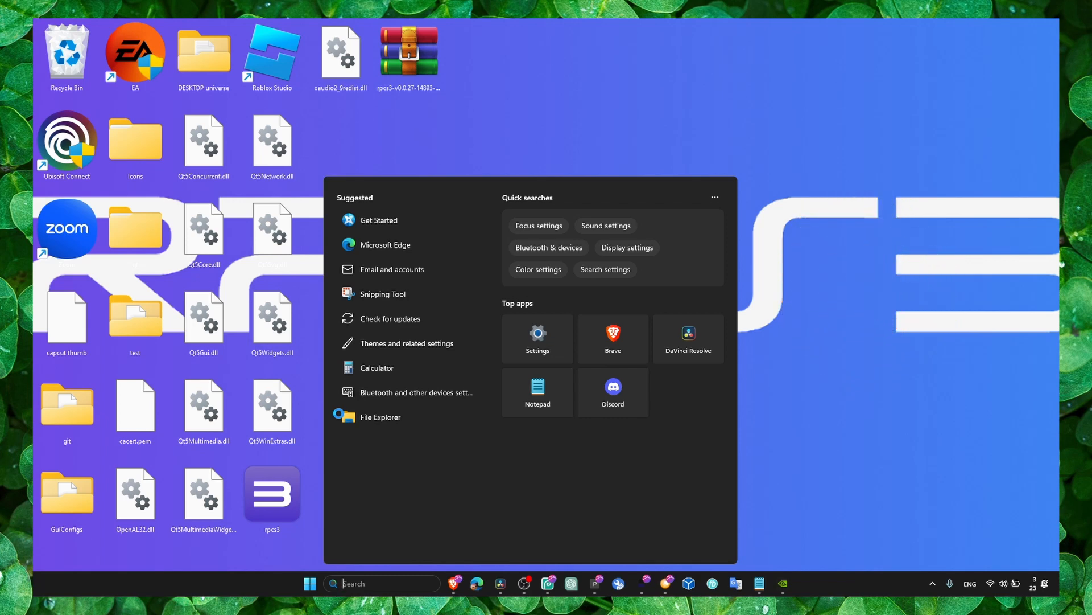
text(p)
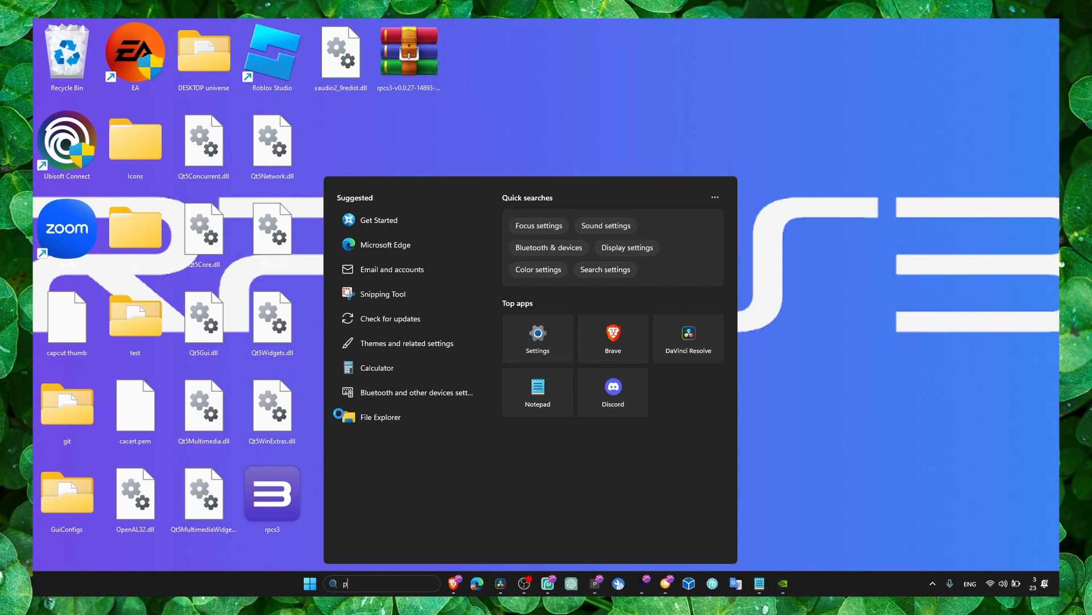
text(er)
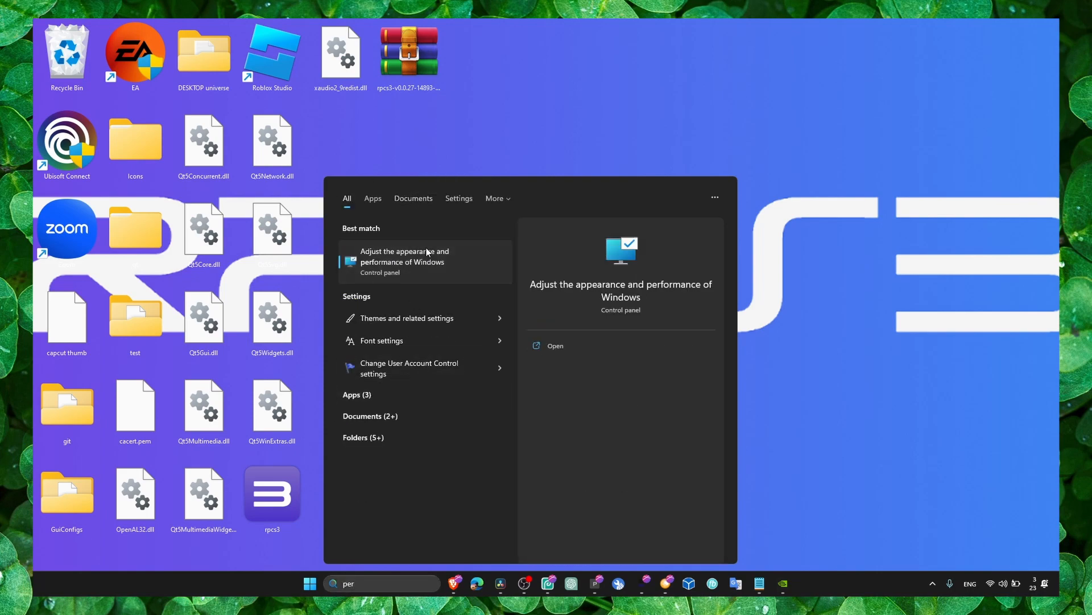
- Bring up Performance Options, glance at the Advanced tab and return to Visual Effects
click(405, 262)
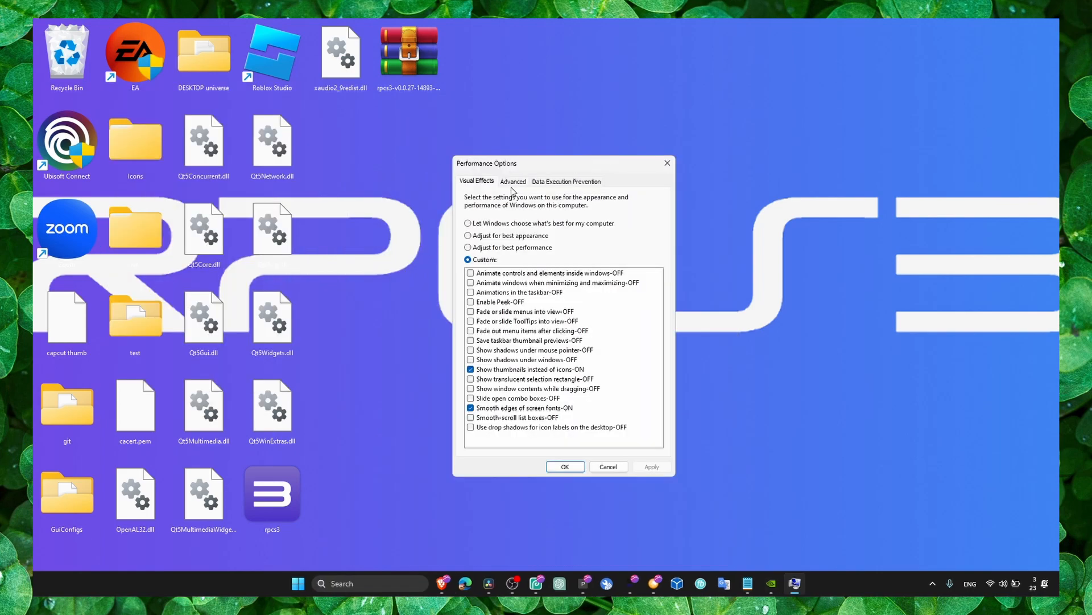
click(514, 182)
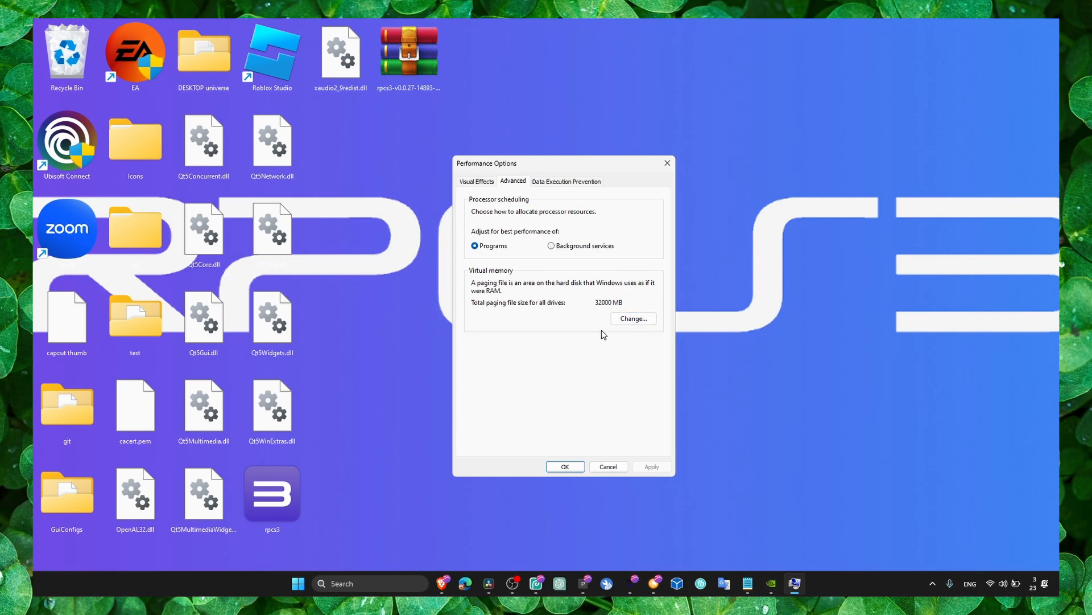
click(477, 181)
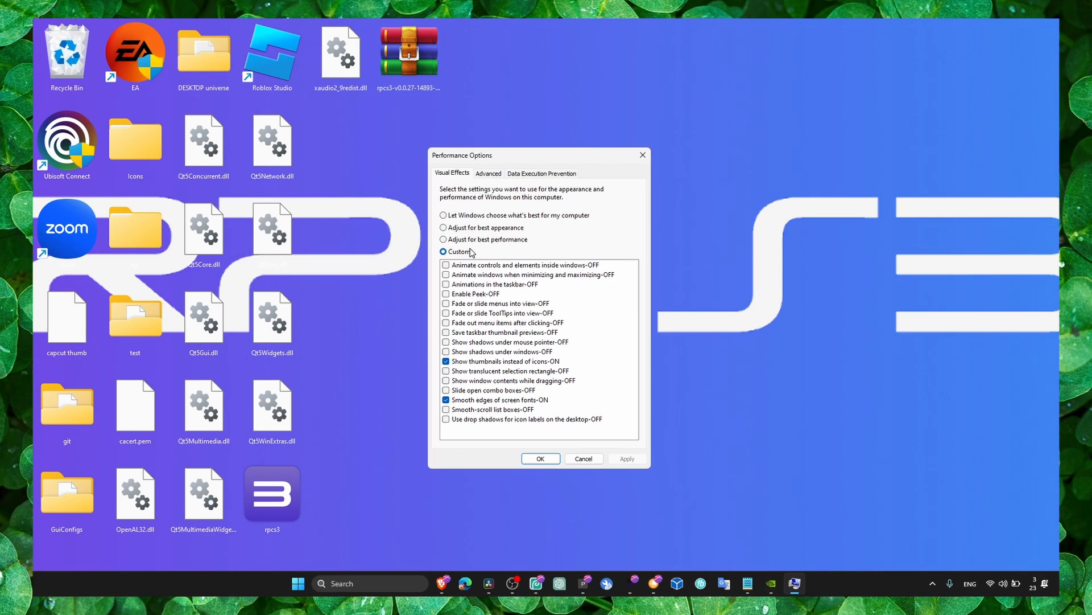
- Choose Adjust for best performance for the visual effects and confirm the change
click(444, 239)
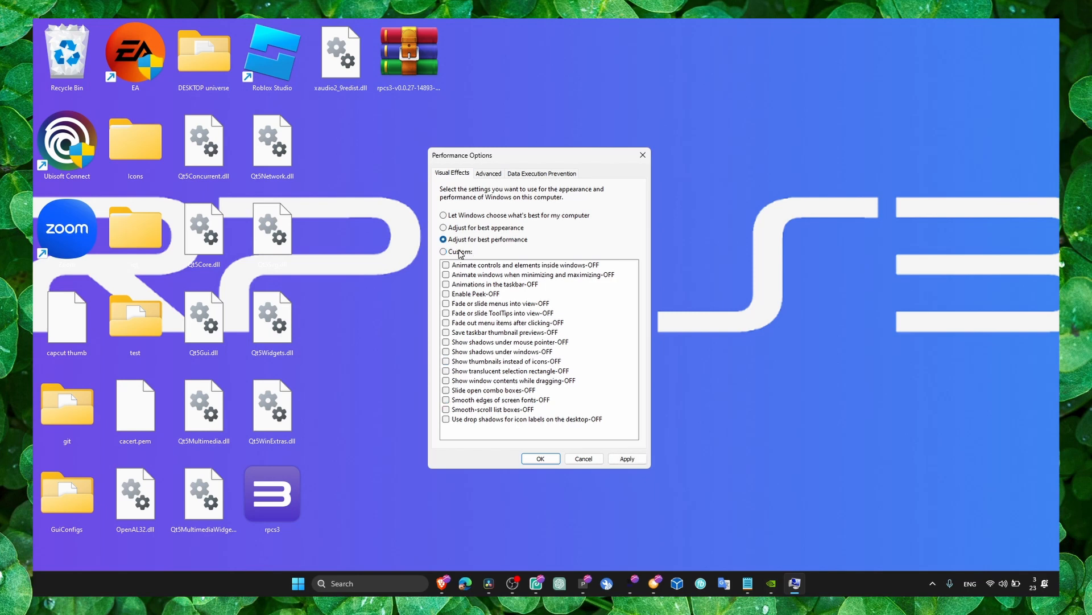
click(444, 251)
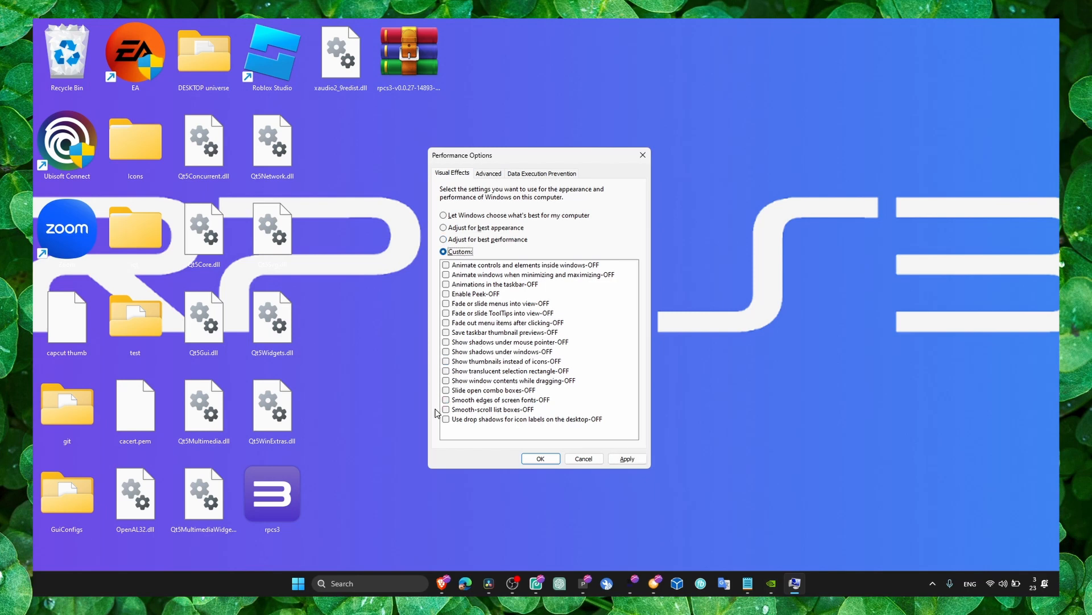
click(446, 400)
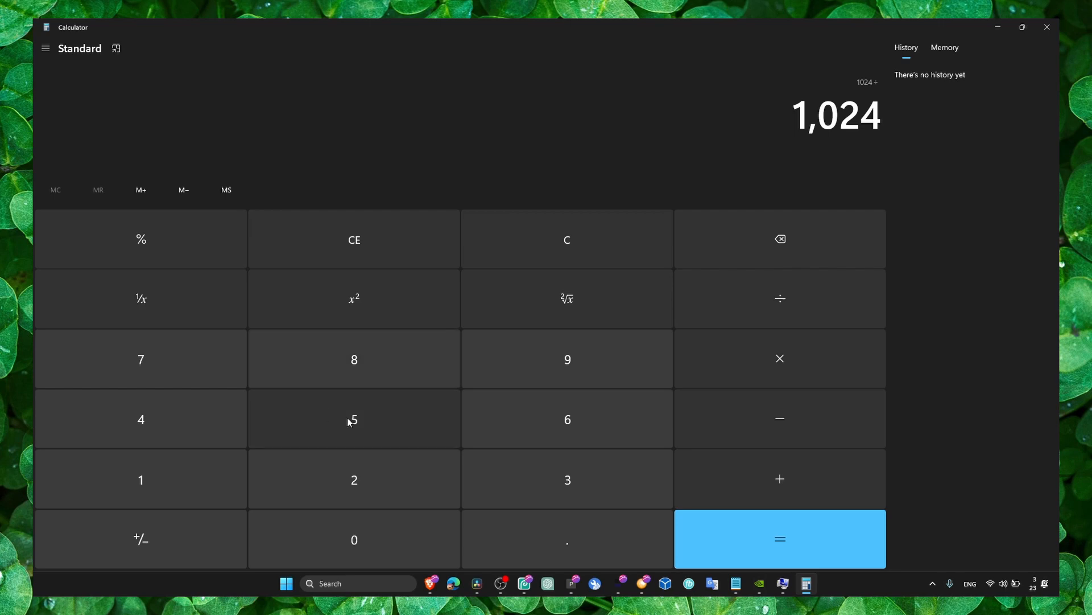
mouse_move(401, 411)
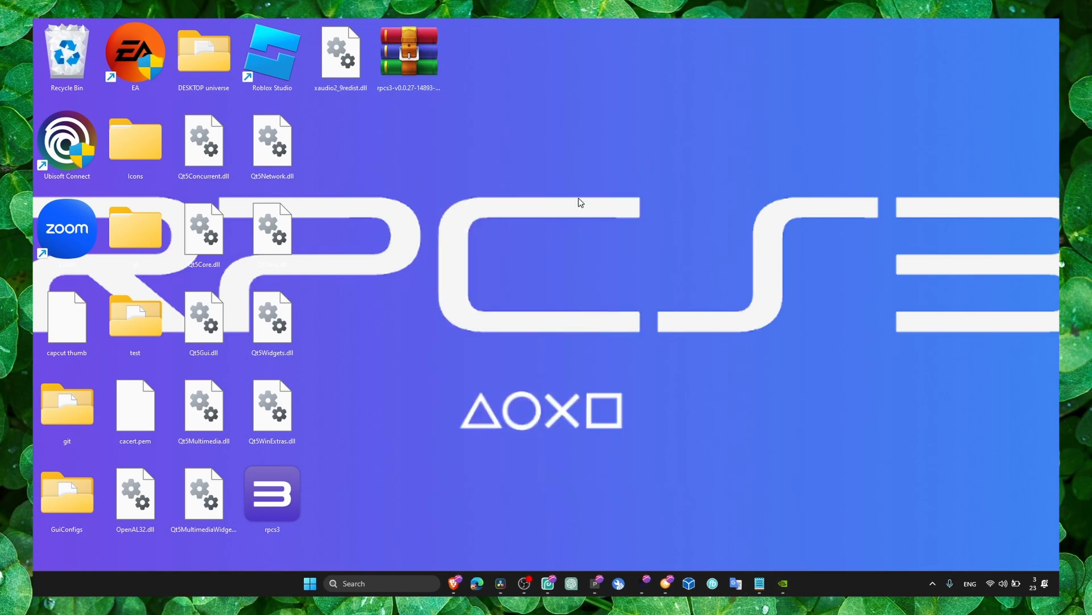
mouse_move(576, 207)
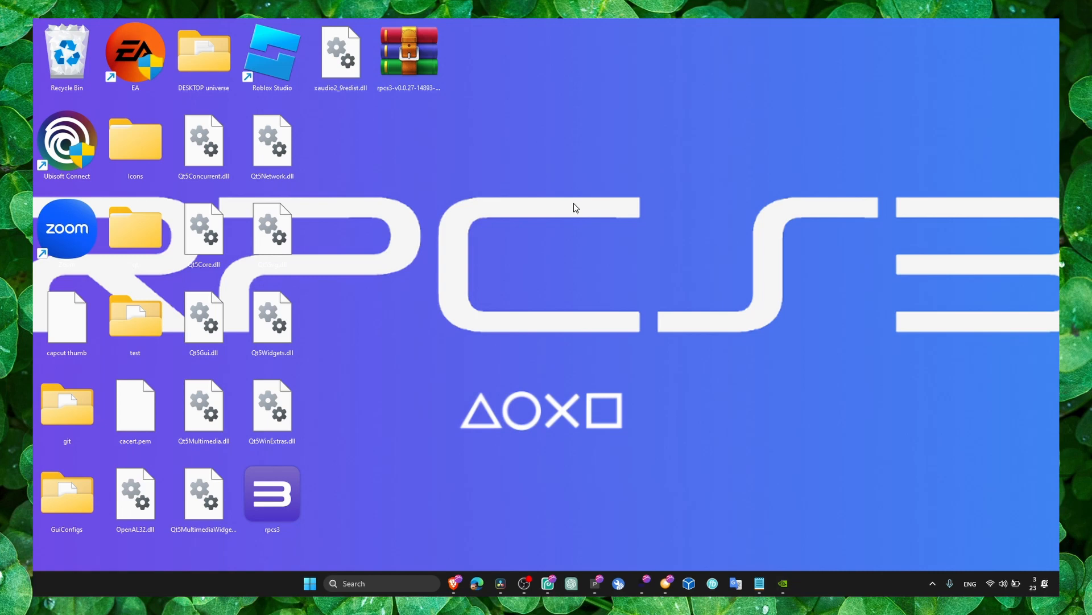
mouse_move(578, 244)
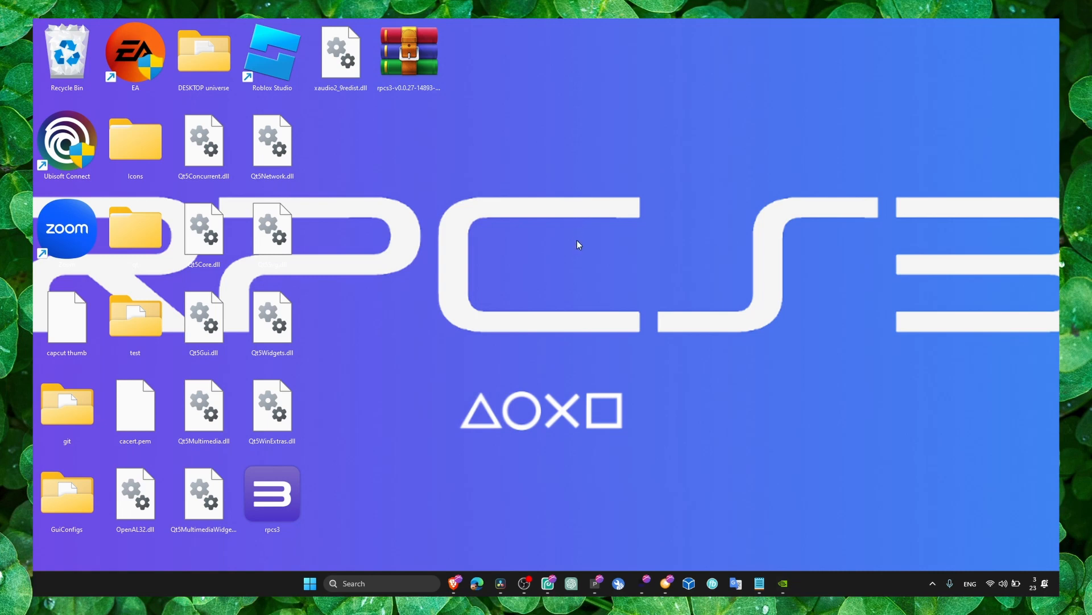
mouse_move(856, 591)
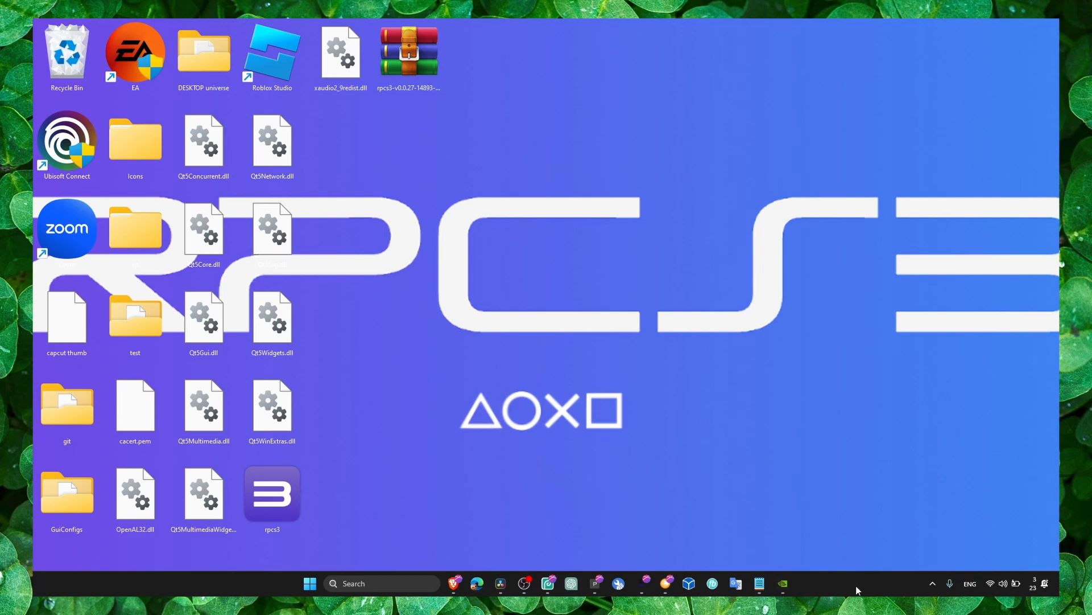
- Launch the rpcs3 emulator from its desktop icon so its welcome notice appears
click(272, 491)
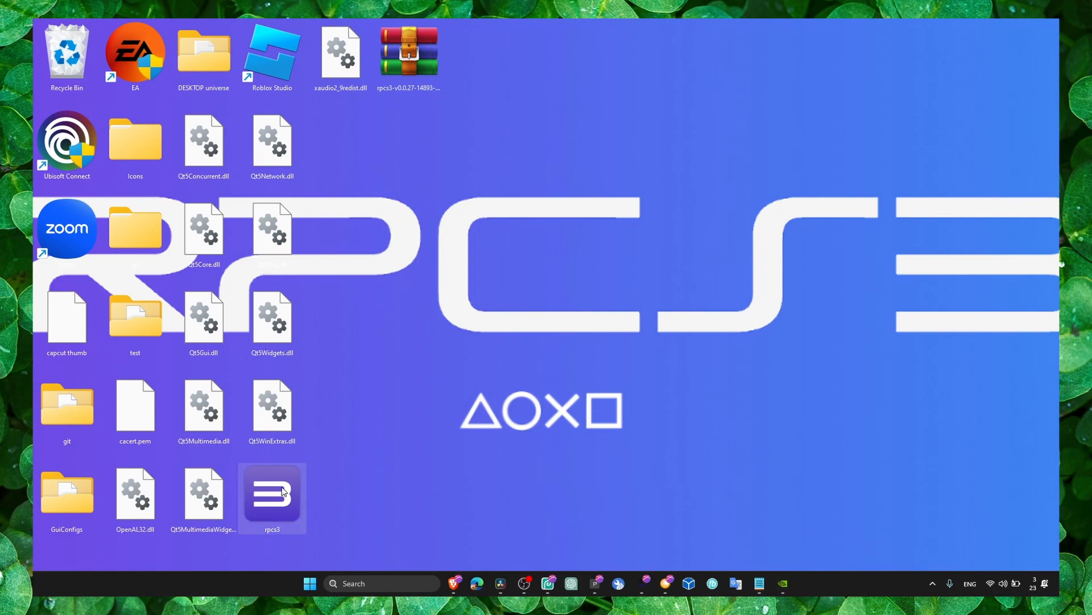
double_click(272, 491)
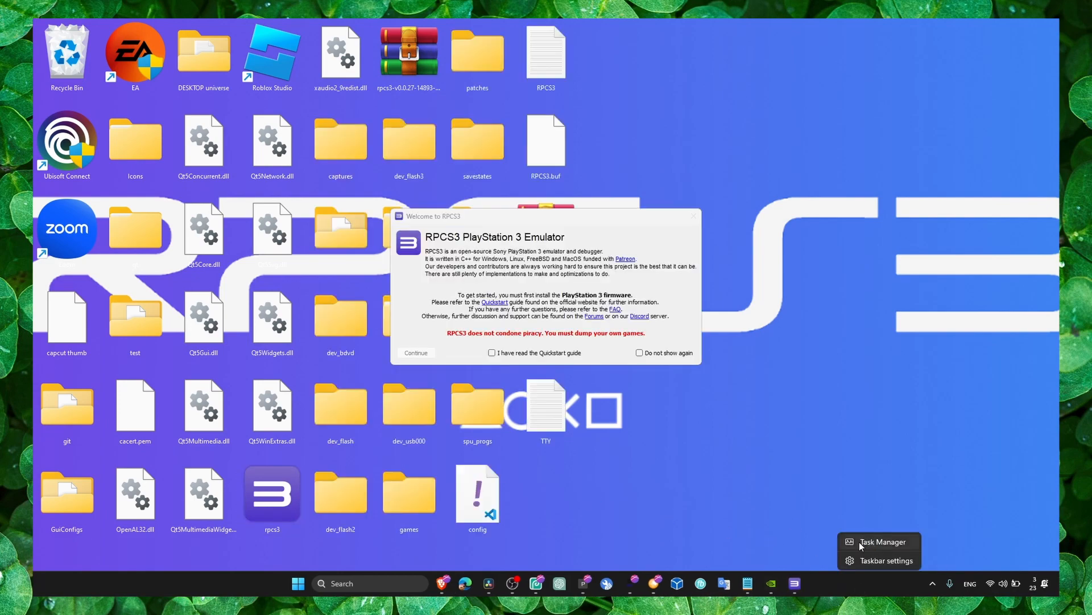
- Start Task Manager and continue past RPCS3's welcome notice
click(883, 542)
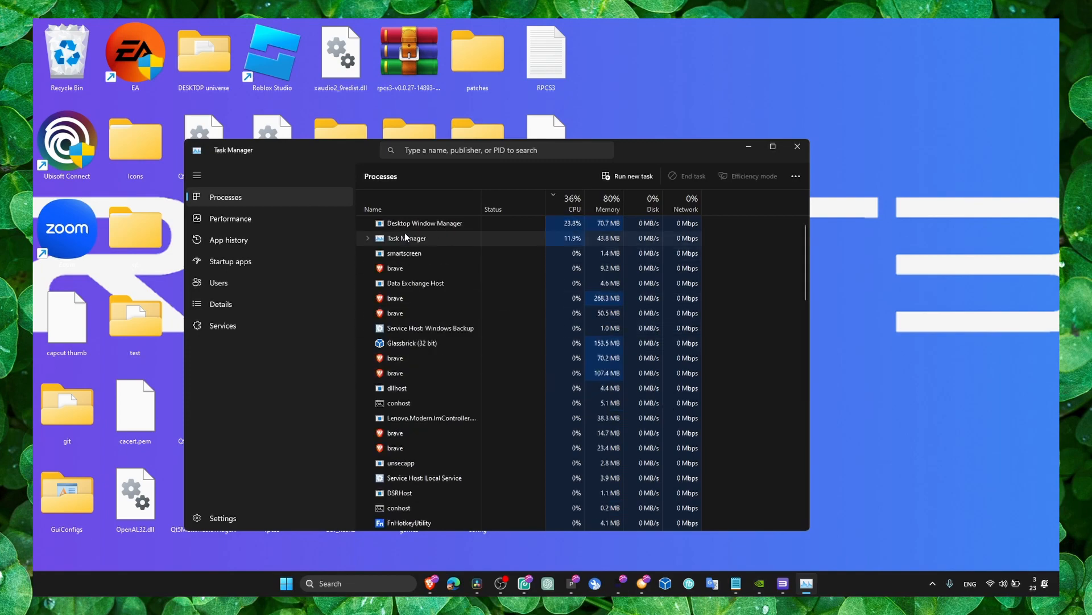
click(230, 219)
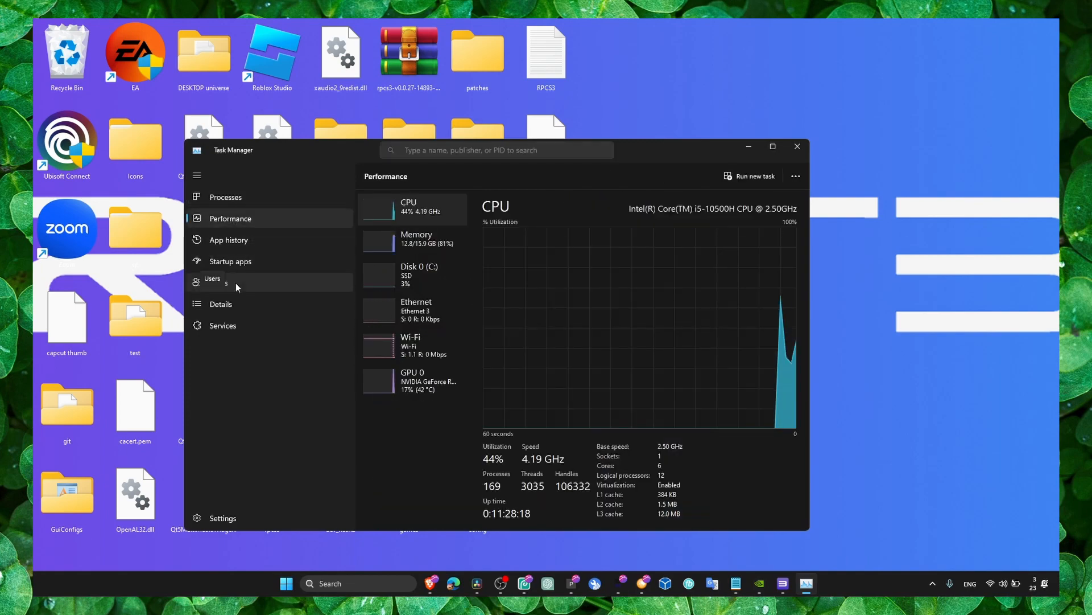
click(220, 304)
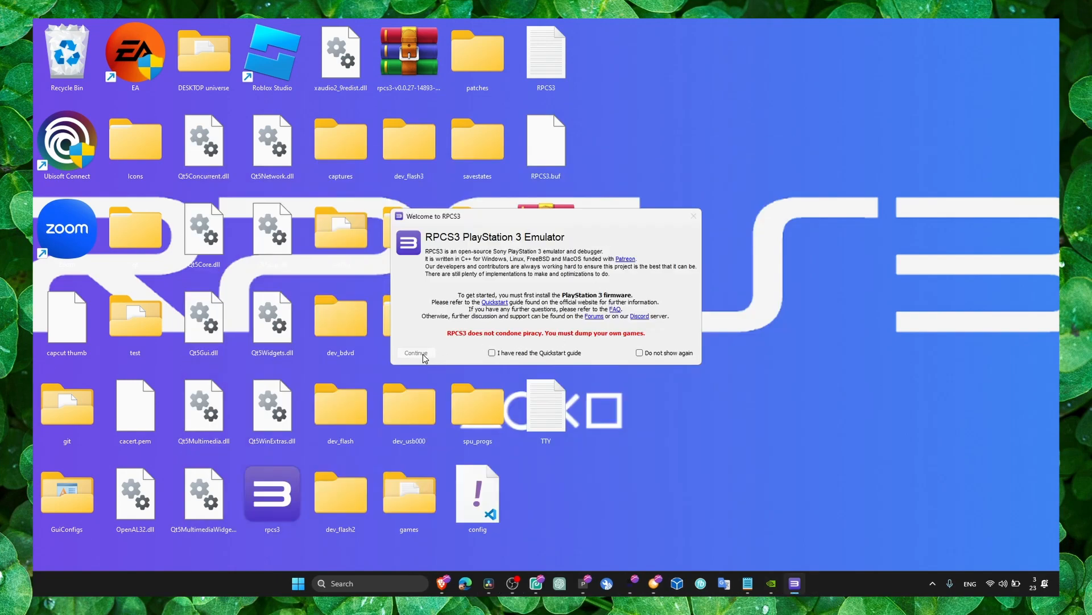
click(414, 353)
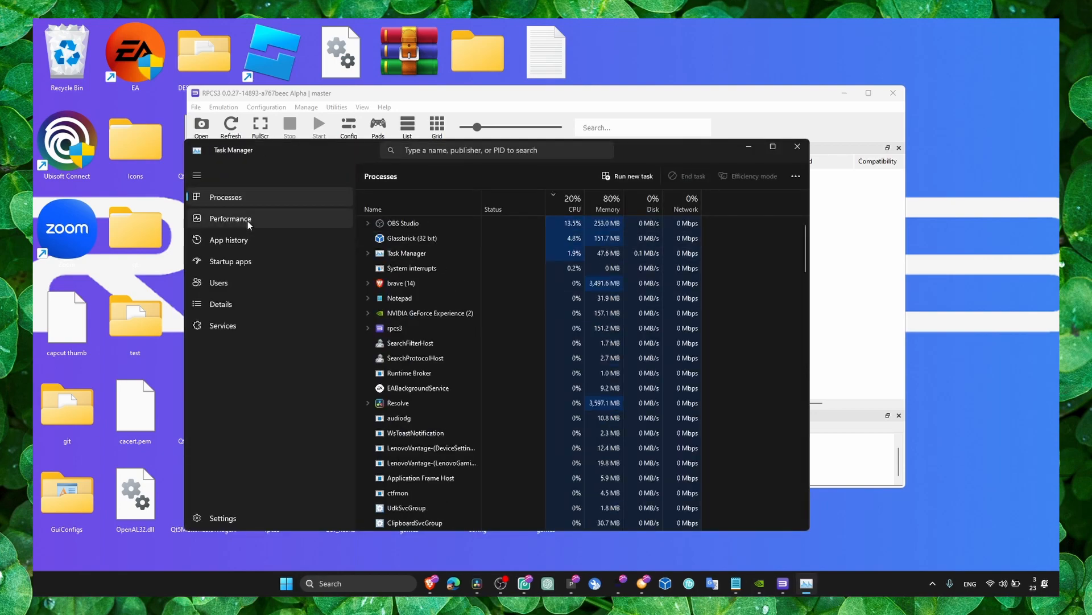
- Check the Performance overview, expand the rpcs3 process, act on it from its context menu, then close back to the desktop
click(230, 219)
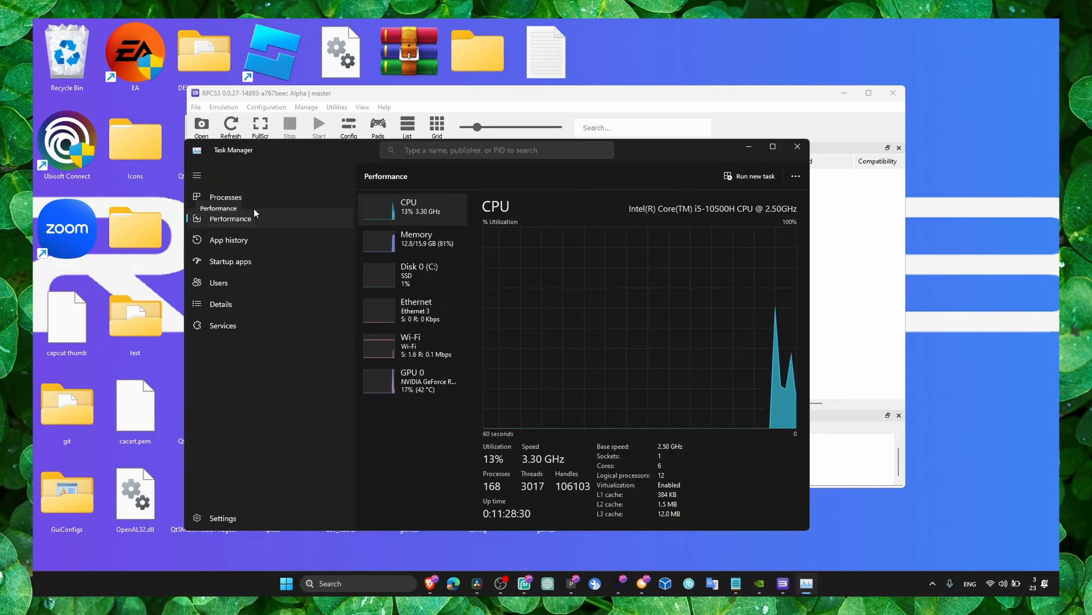
click(225, 197)
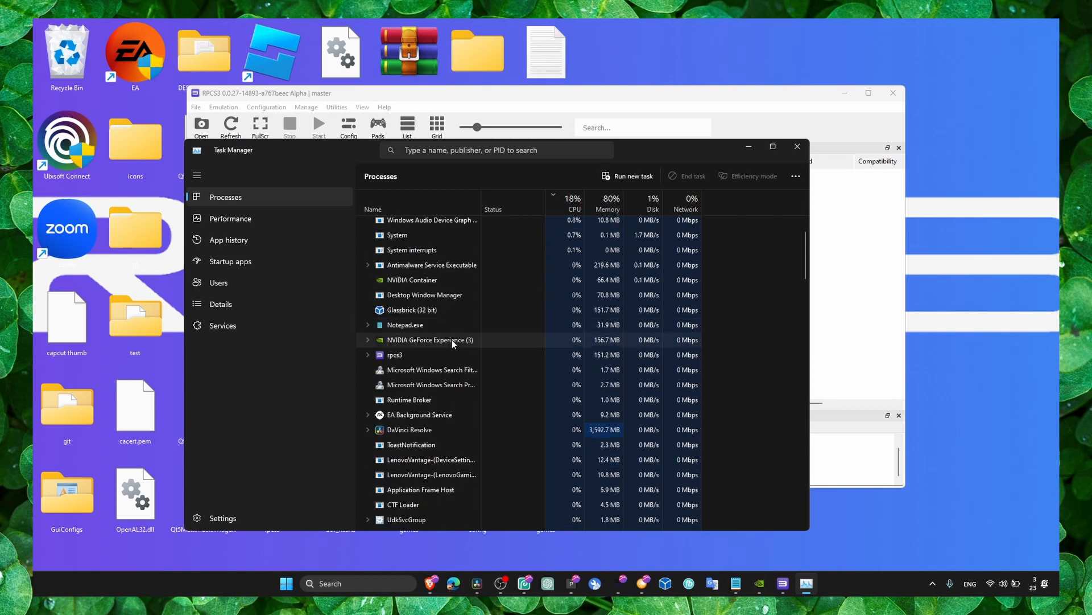
click(572, 203)
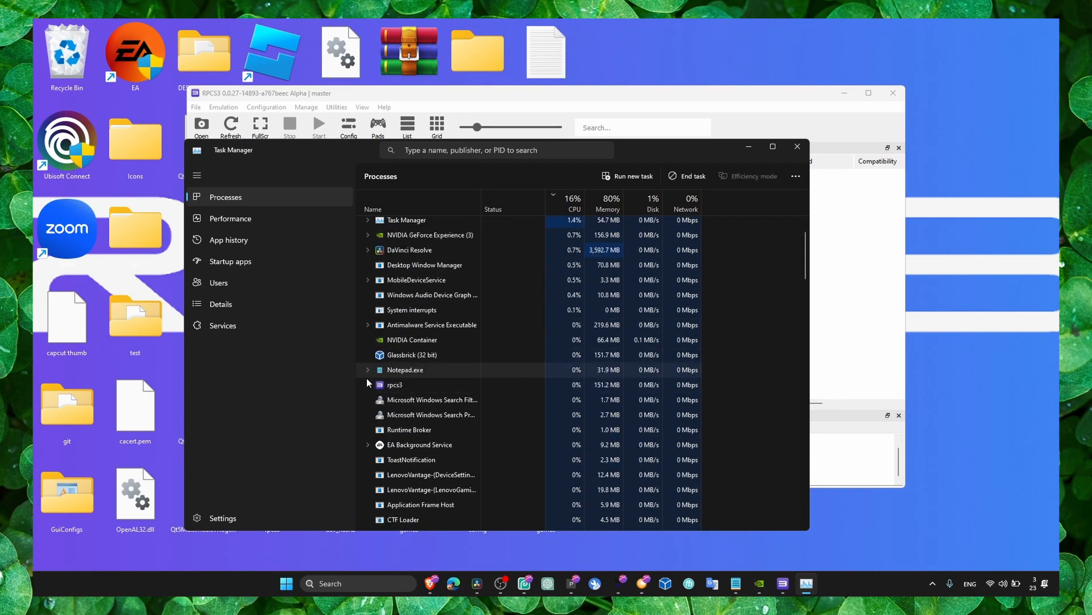
right_click(406, 397)
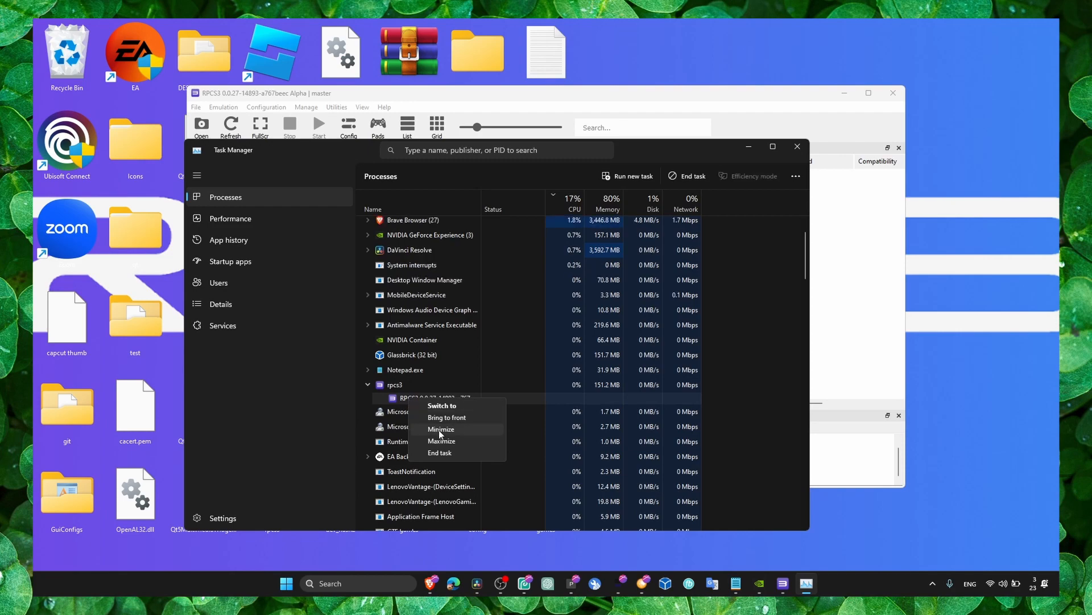
click(220, 304)
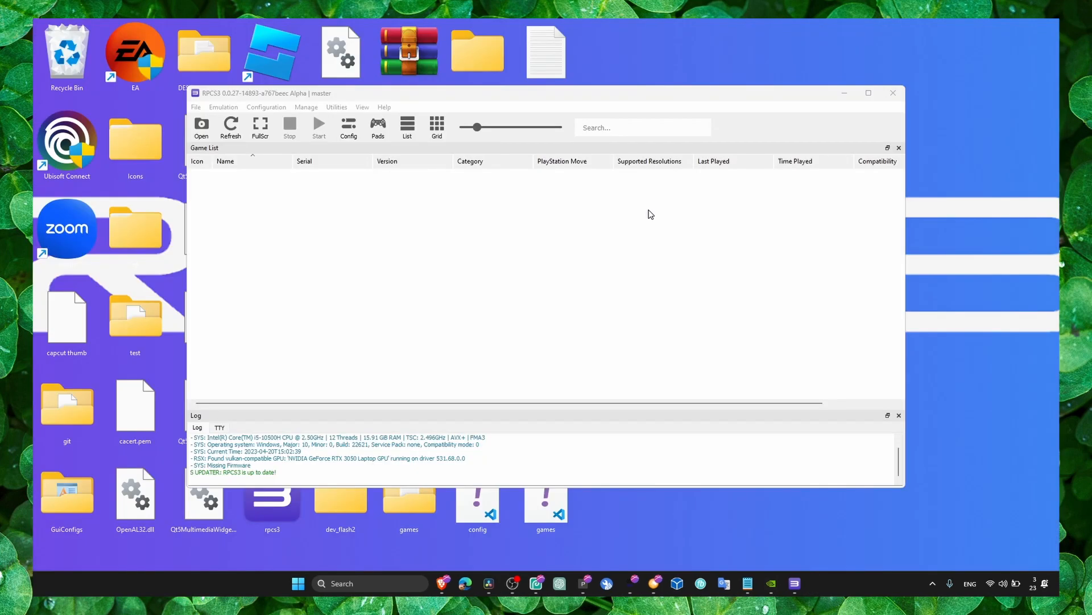
click(868, 92)
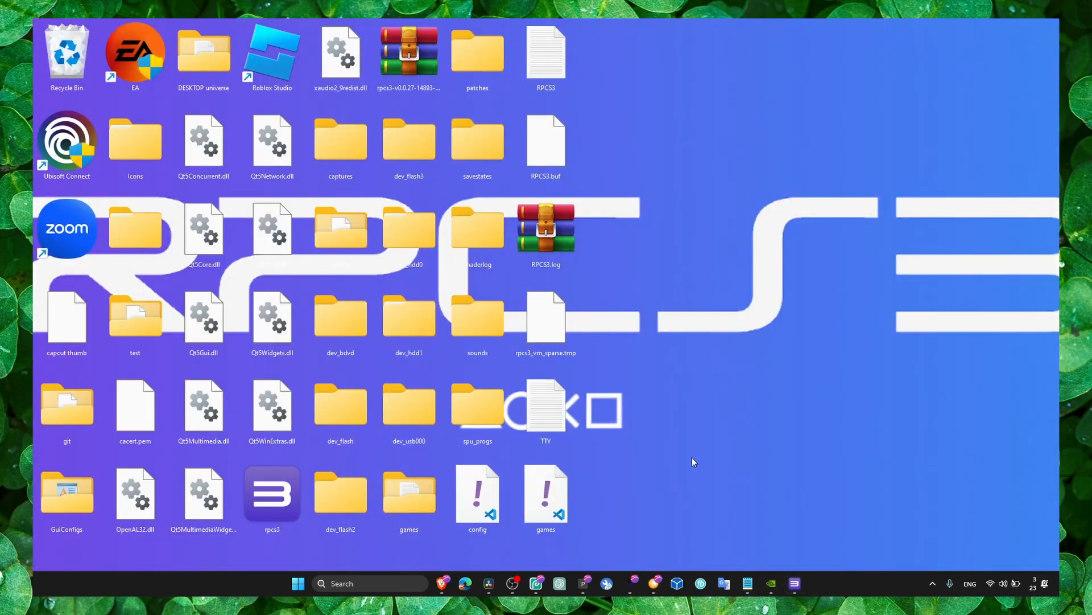
mouse_move(693, 491)
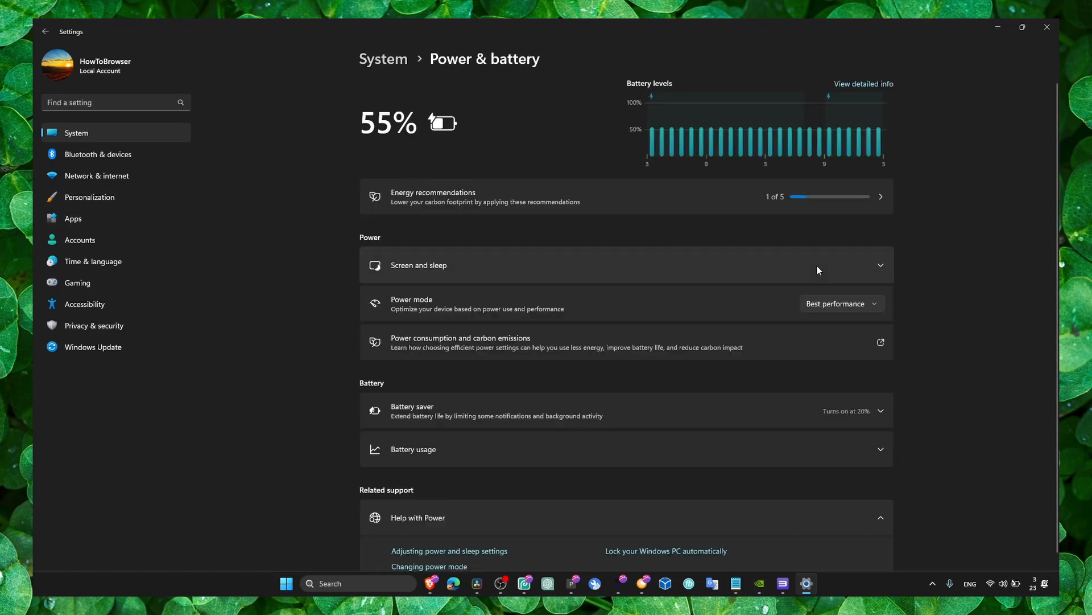
- Set the Windows power mode to Best performance under Power & battery
click(837, 303)
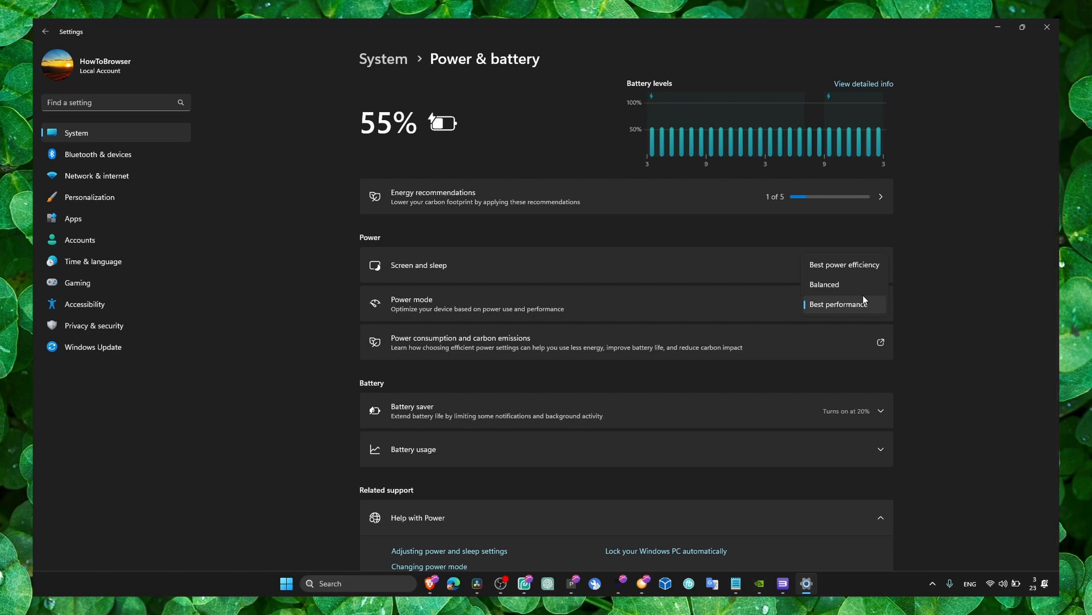
click(838, 304)
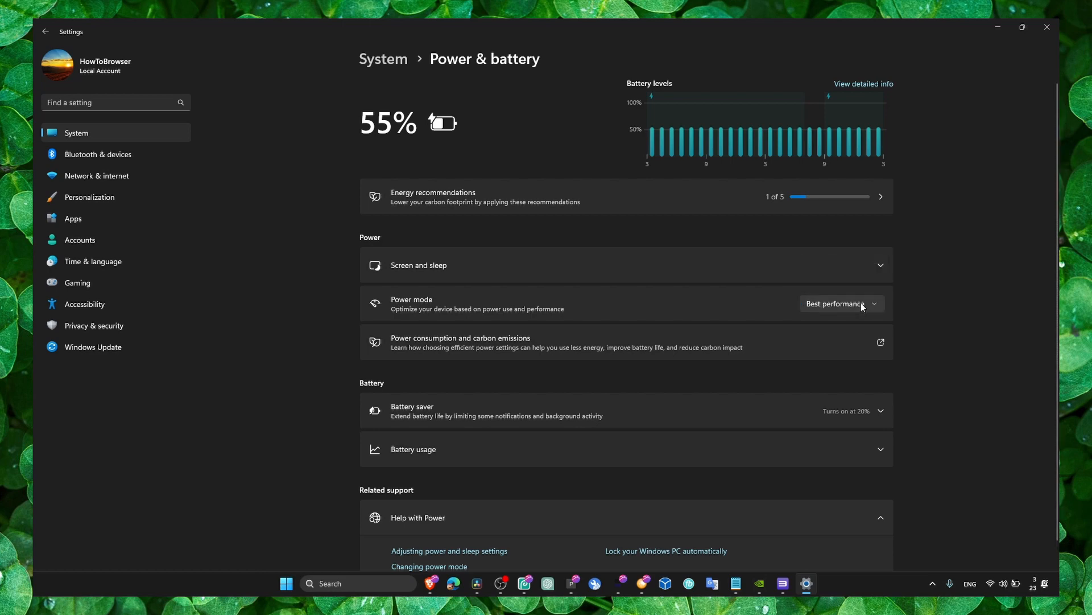
click(841, 302)
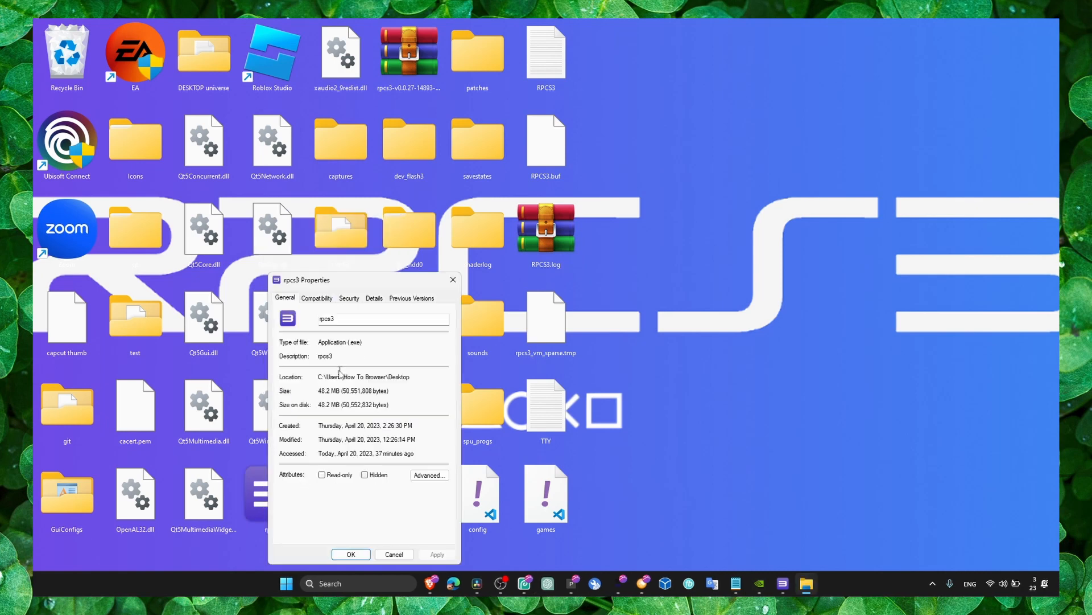
- Enable Windows 8 compatibility mode and Run as administrator for rpcs3, apply and confirm
click(316, 297)
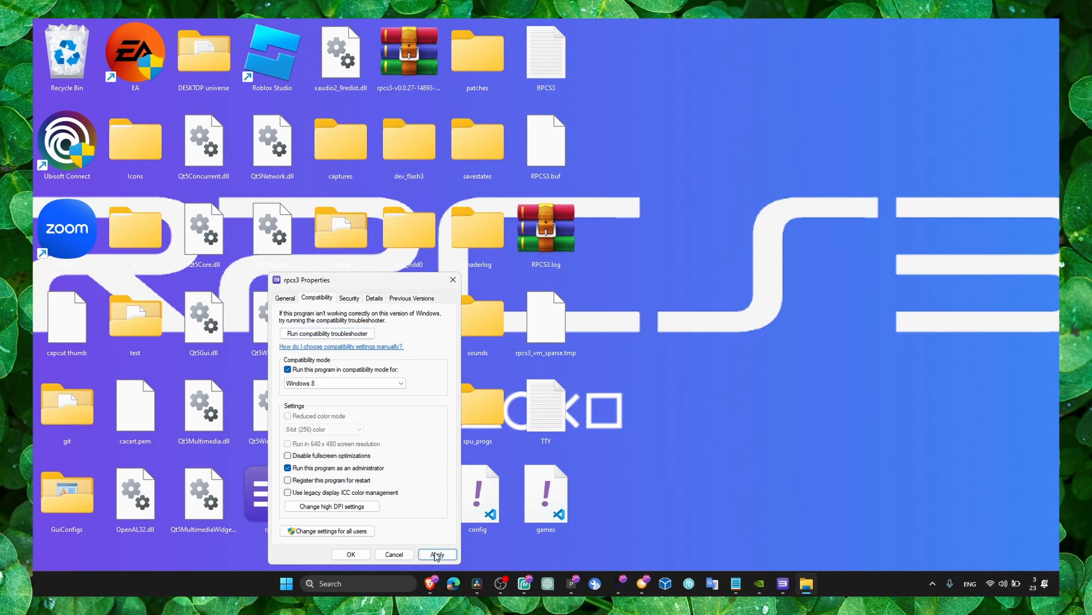
click(351, 554)
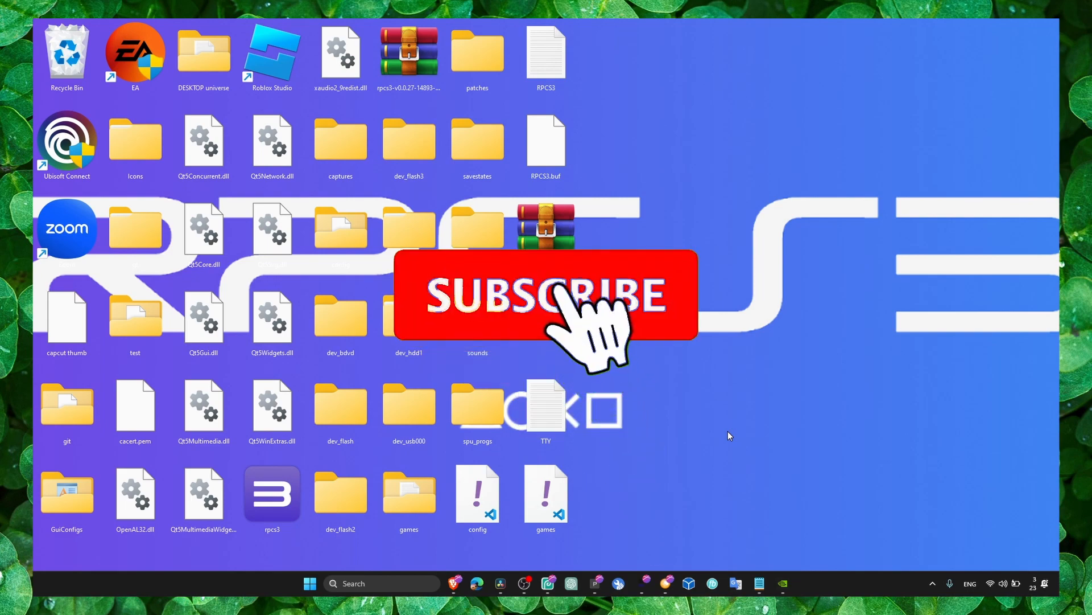
click(545, 294)
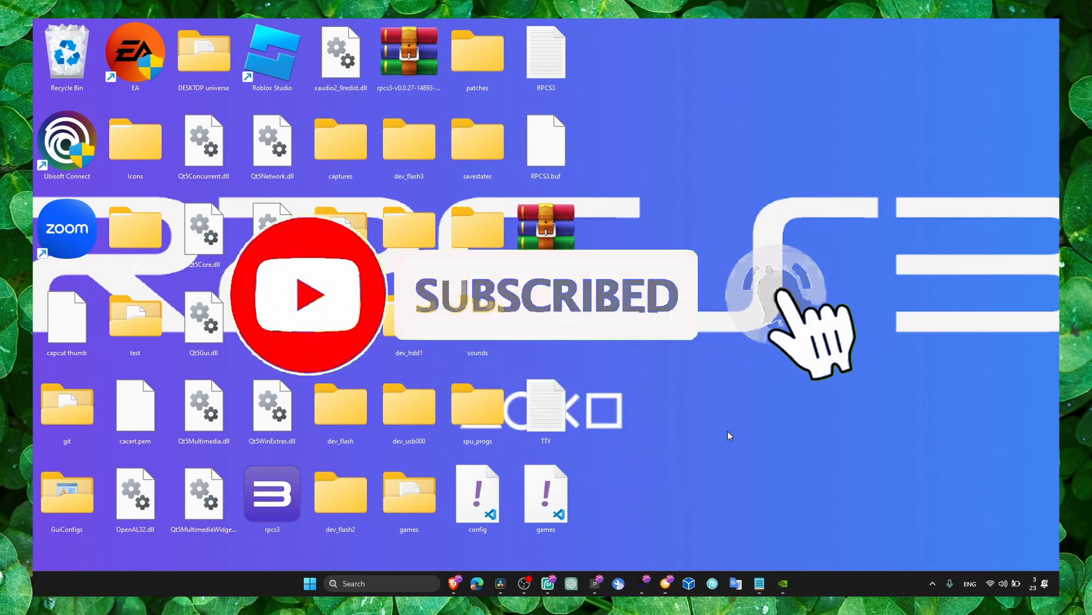